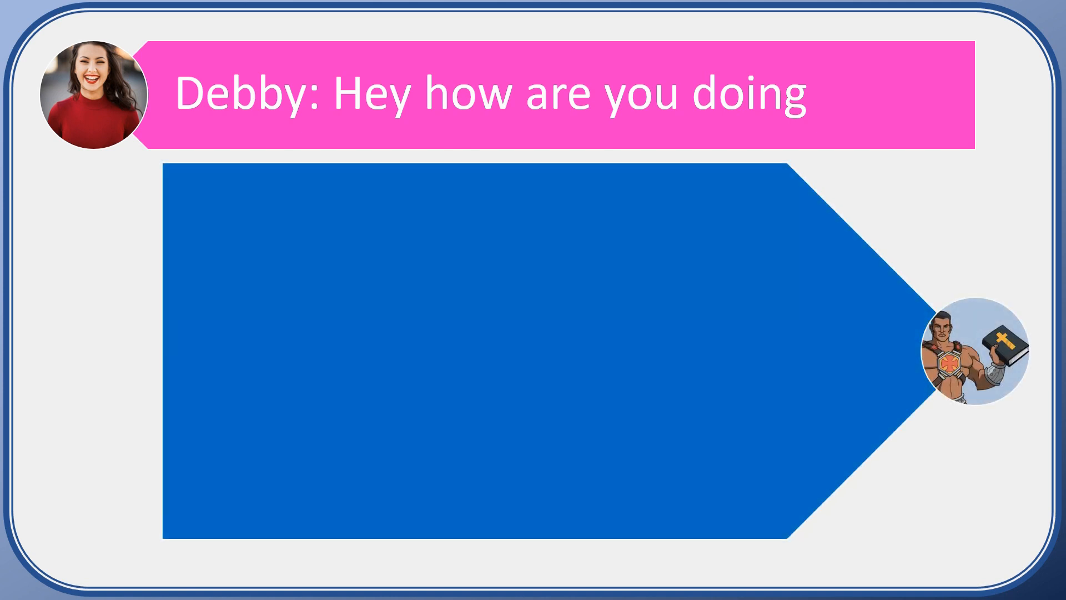
{"action": "type", "text": "Doing good, I was just talking about you to someo"}
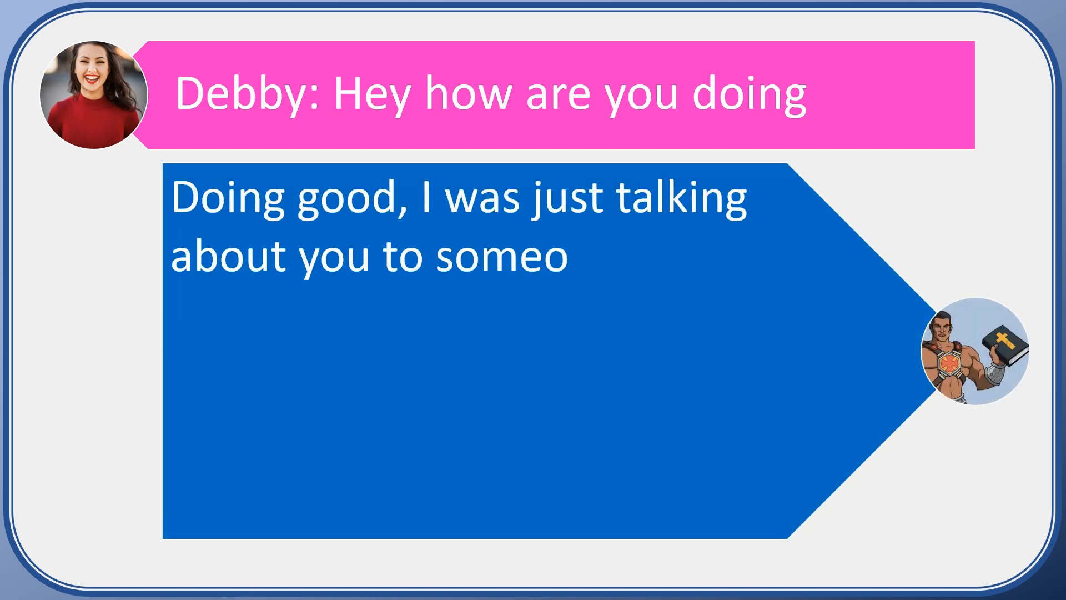
{"action": "type", "text": "ne, about what an awesom"}
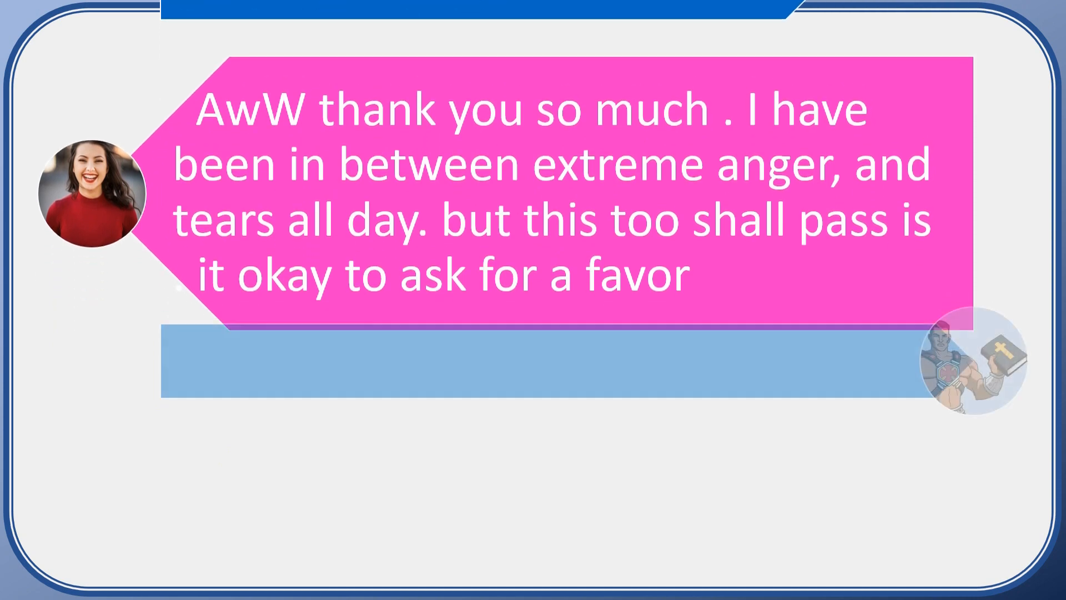
{"action": "type", "text": "You can always ask"}
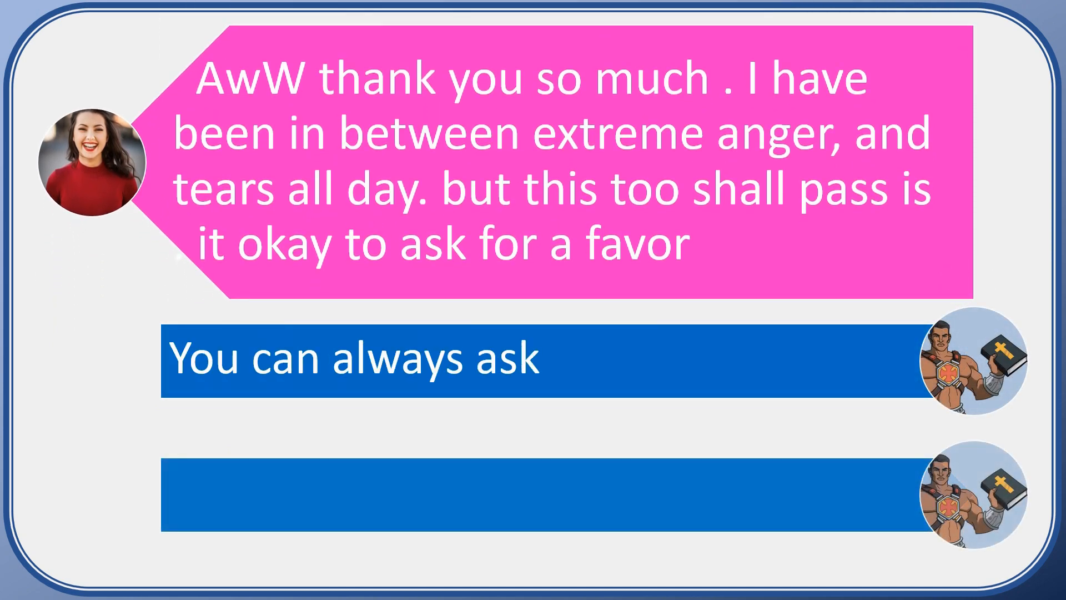
{"action": "type", "text": "How can I help"}
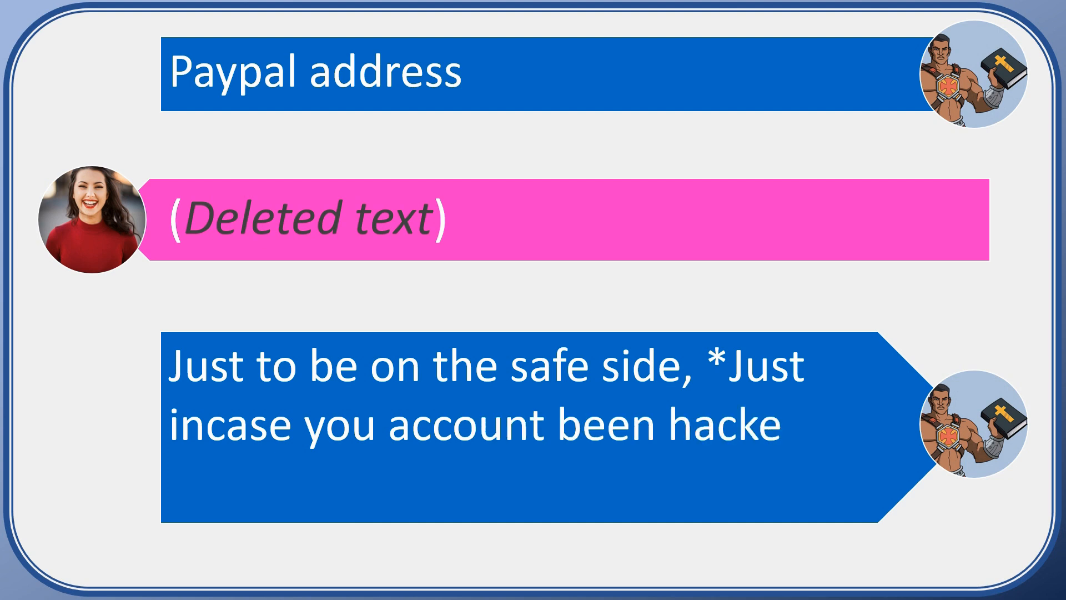
{"action": "scroll", "scroll_direction": "down", "scroll_amount": 3}
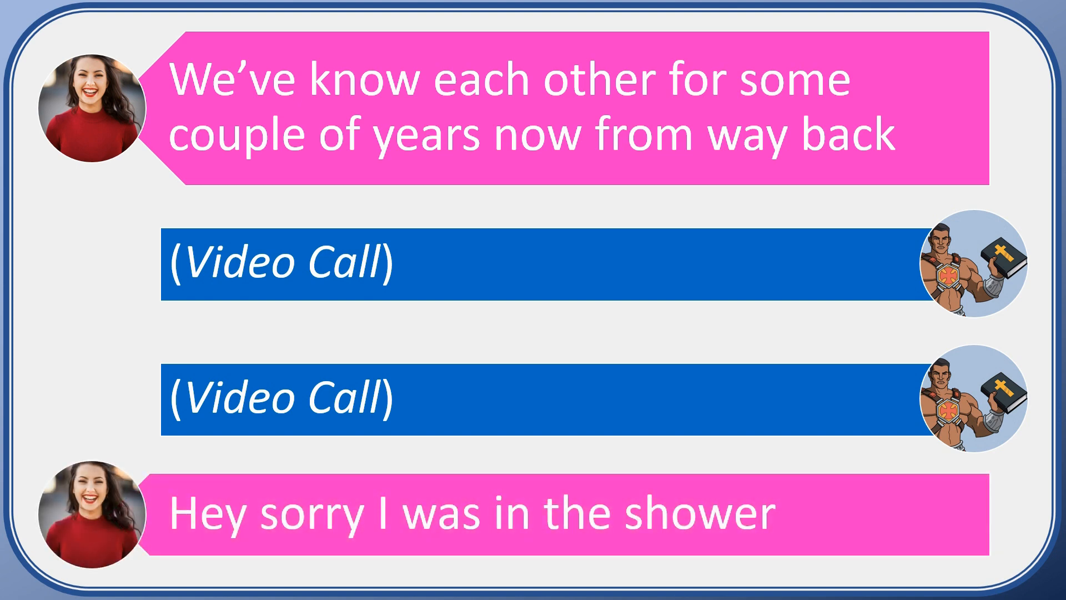
{"action": "scroll", "scroll_direction": "down", "scroll_amount": 3}
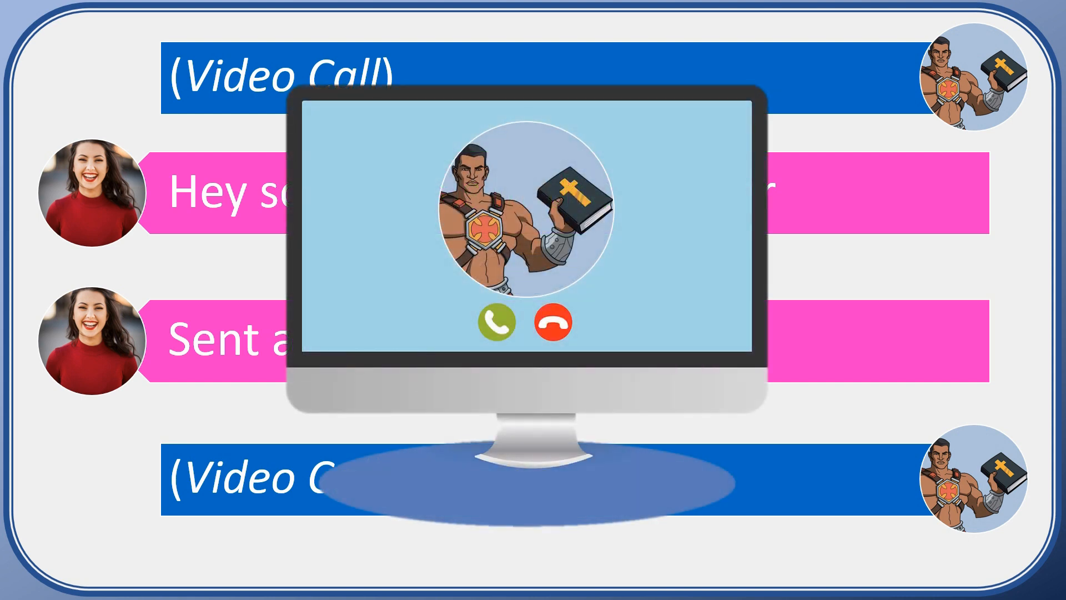
{"action": "scroll", "scroll_direction": "down", "scroll_amount": 3}
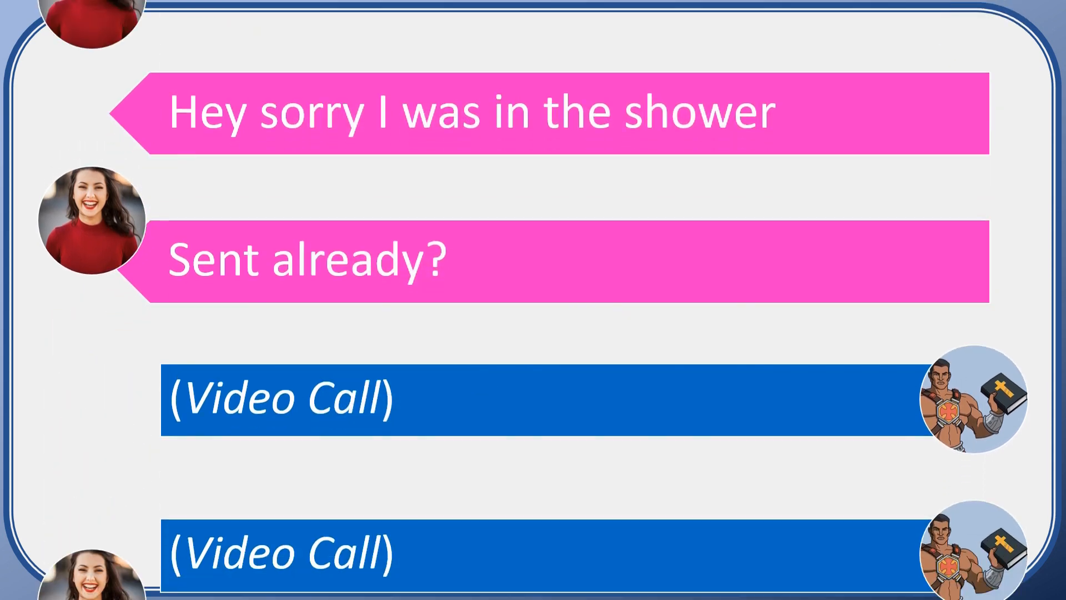